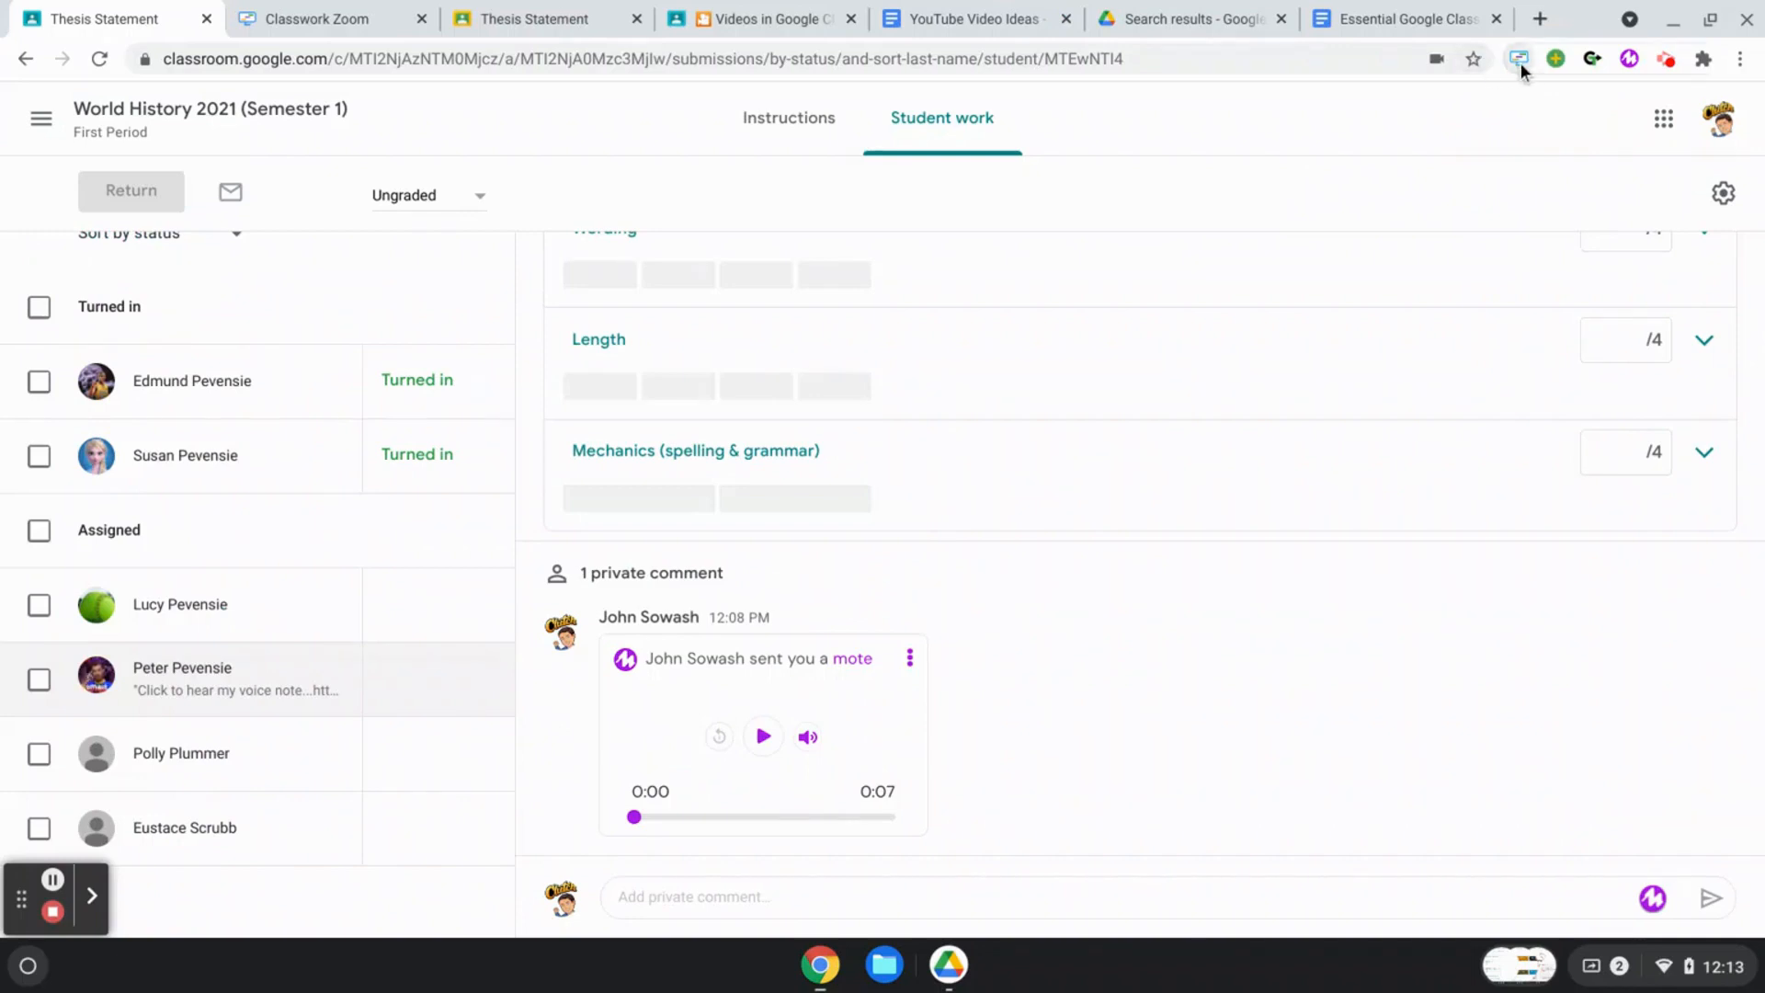
# Step: Launch Classwork Zoom and choose the World History 2021 (Semester 1) First Period class
pyautogui.click(1519, 58)
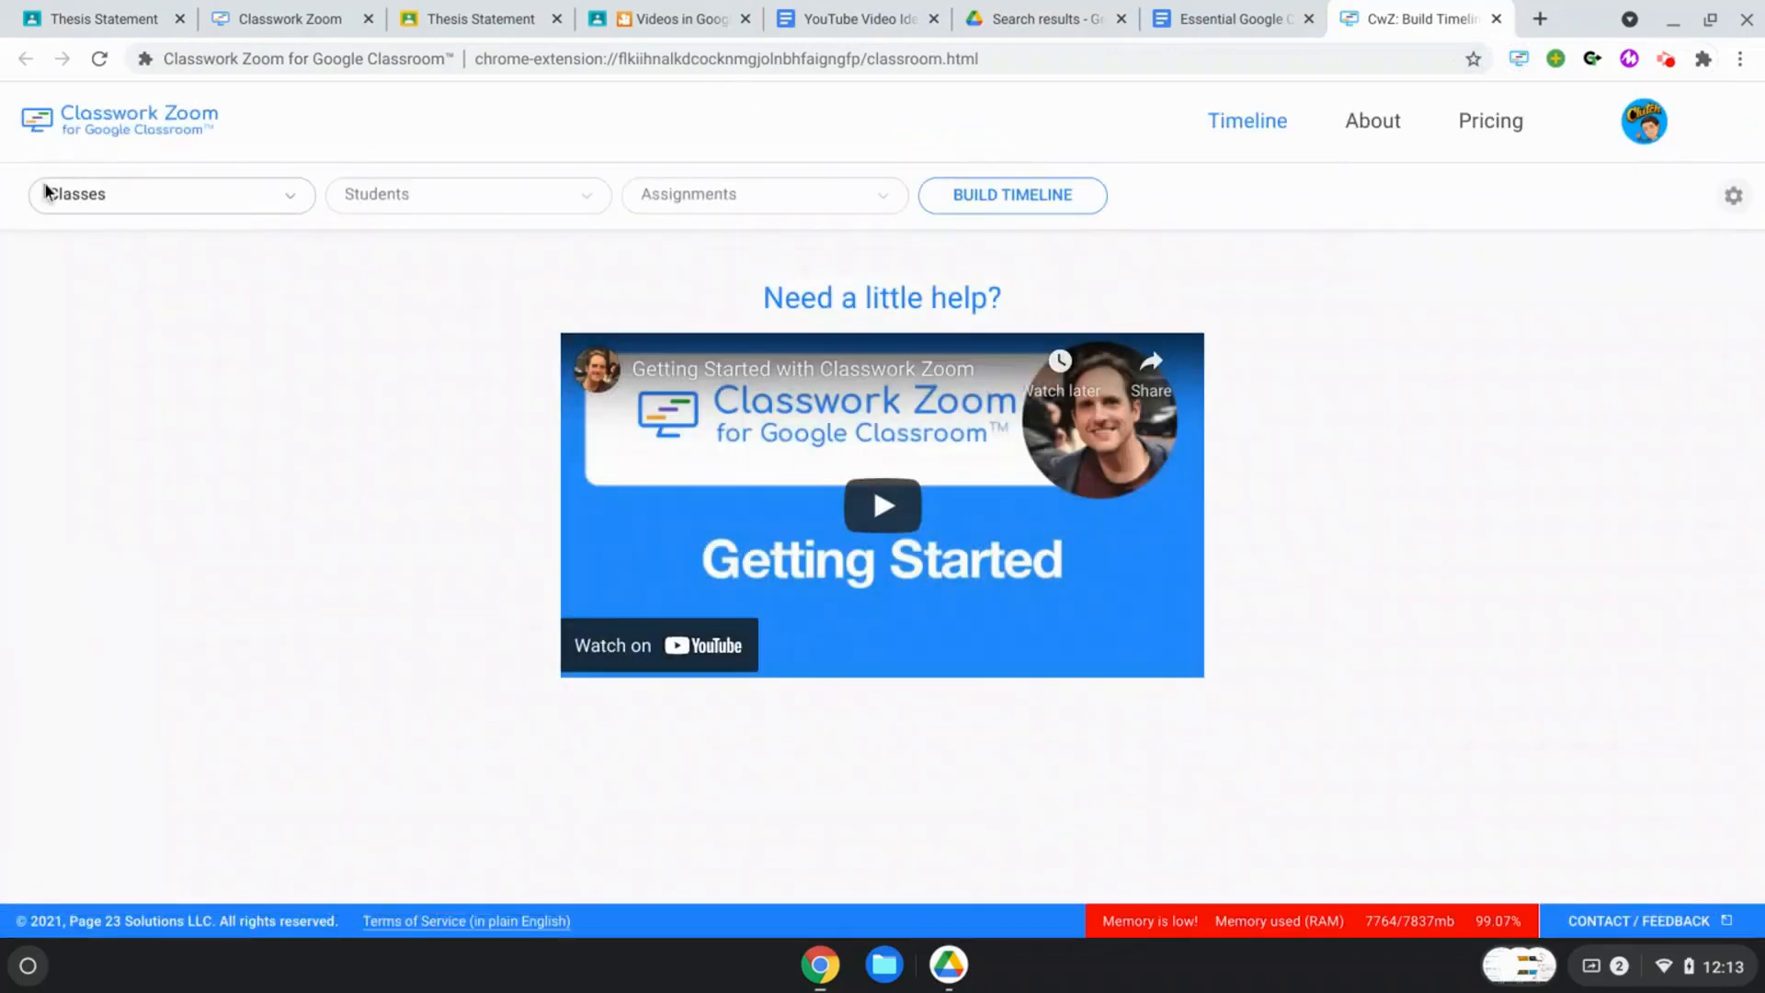
pyautogui.click(171, 193)
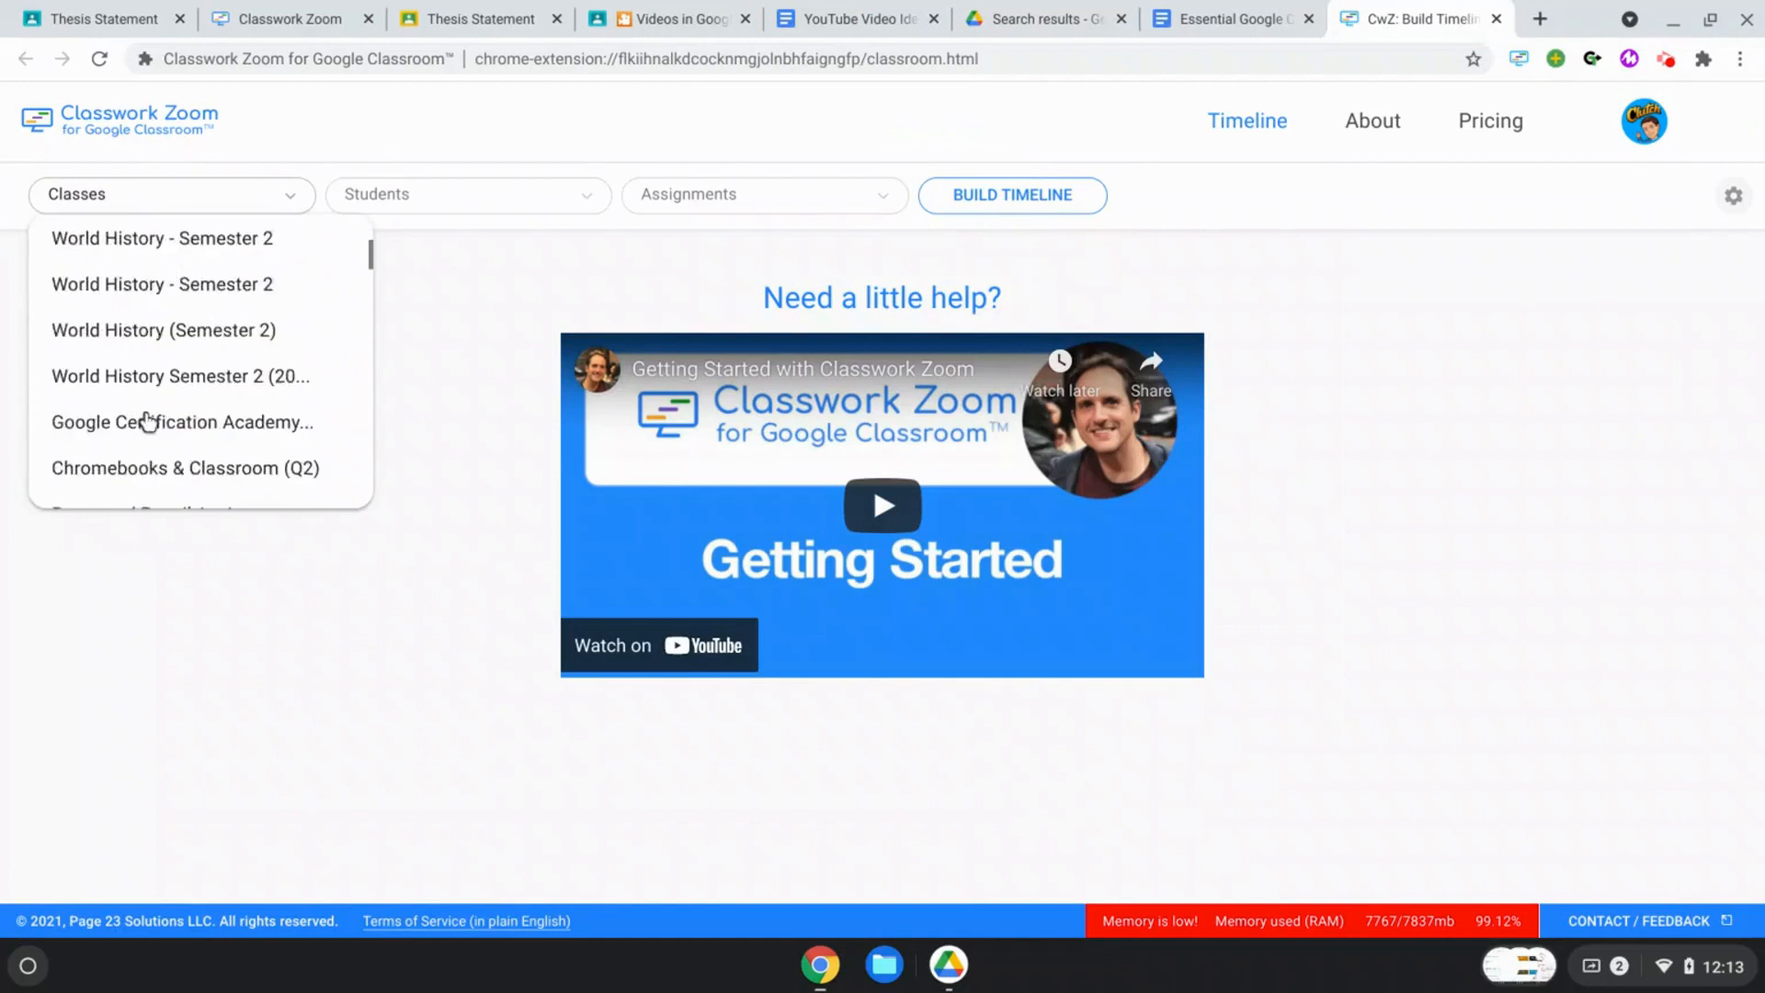
pyautogui.scroll(-3)
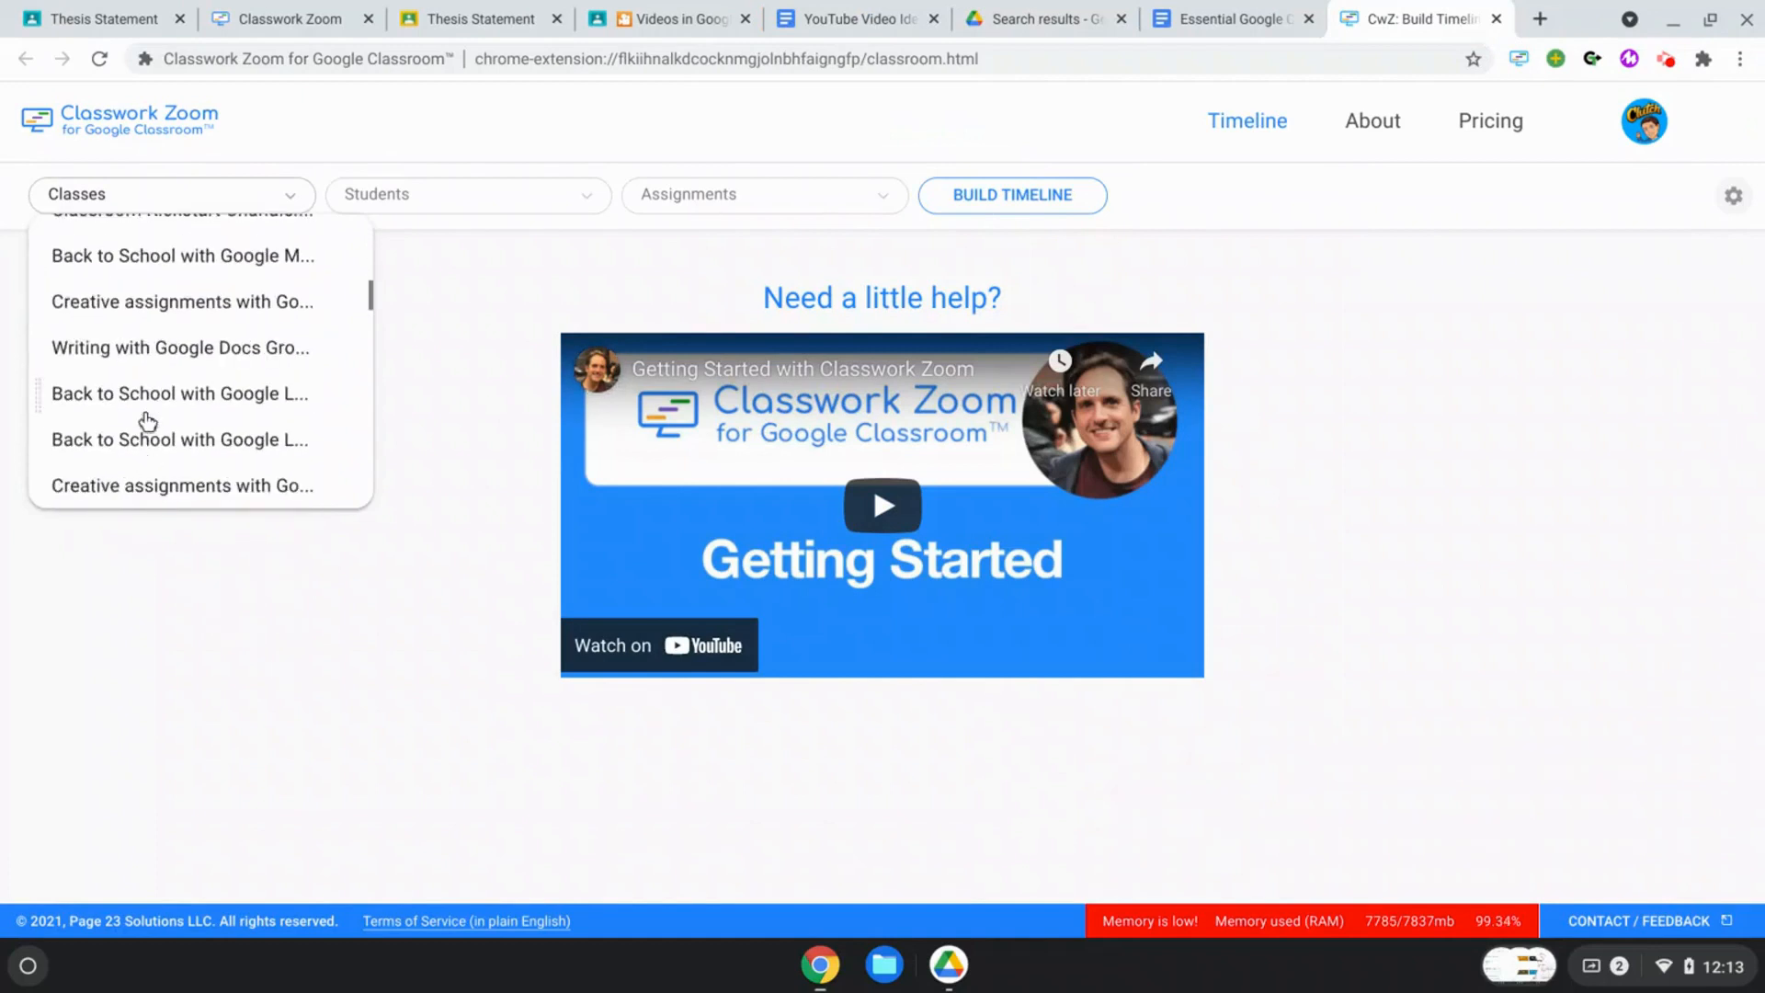
pyautogui.scroll(-3)
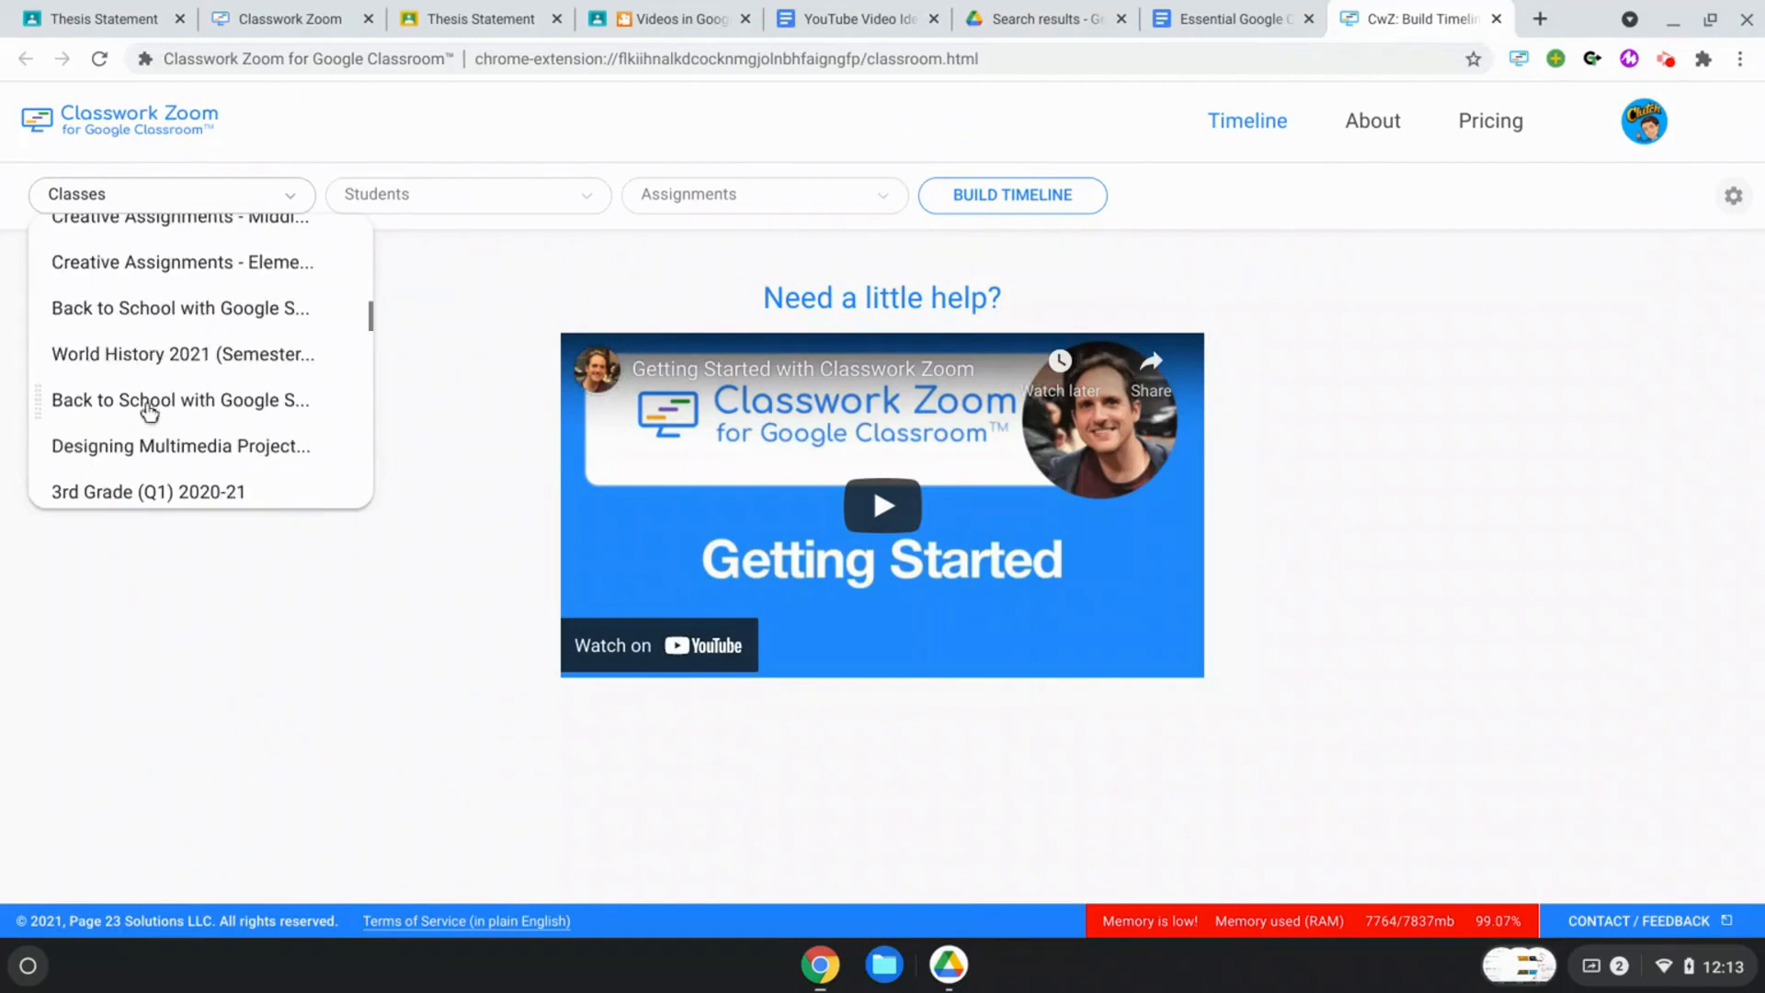
pyautogui.click(182, 353)
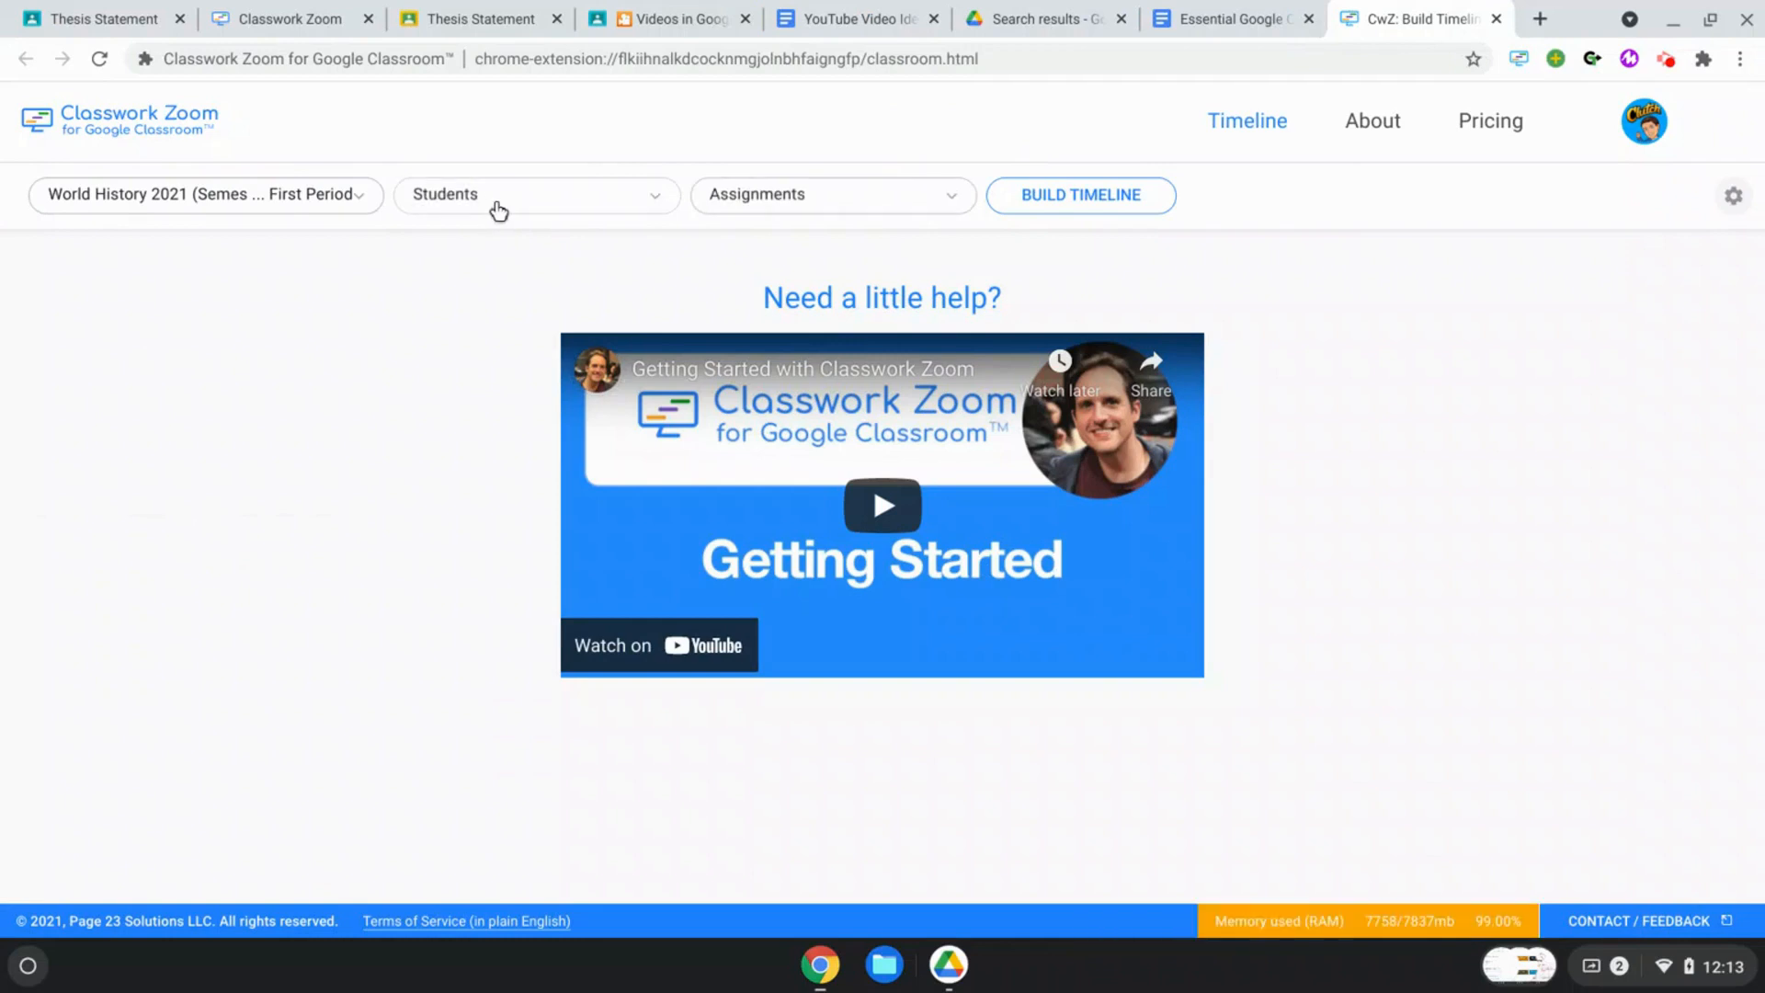
# Step: Scroll the Students list to pick one student for the timeline
pyautogui.click(535, 193)
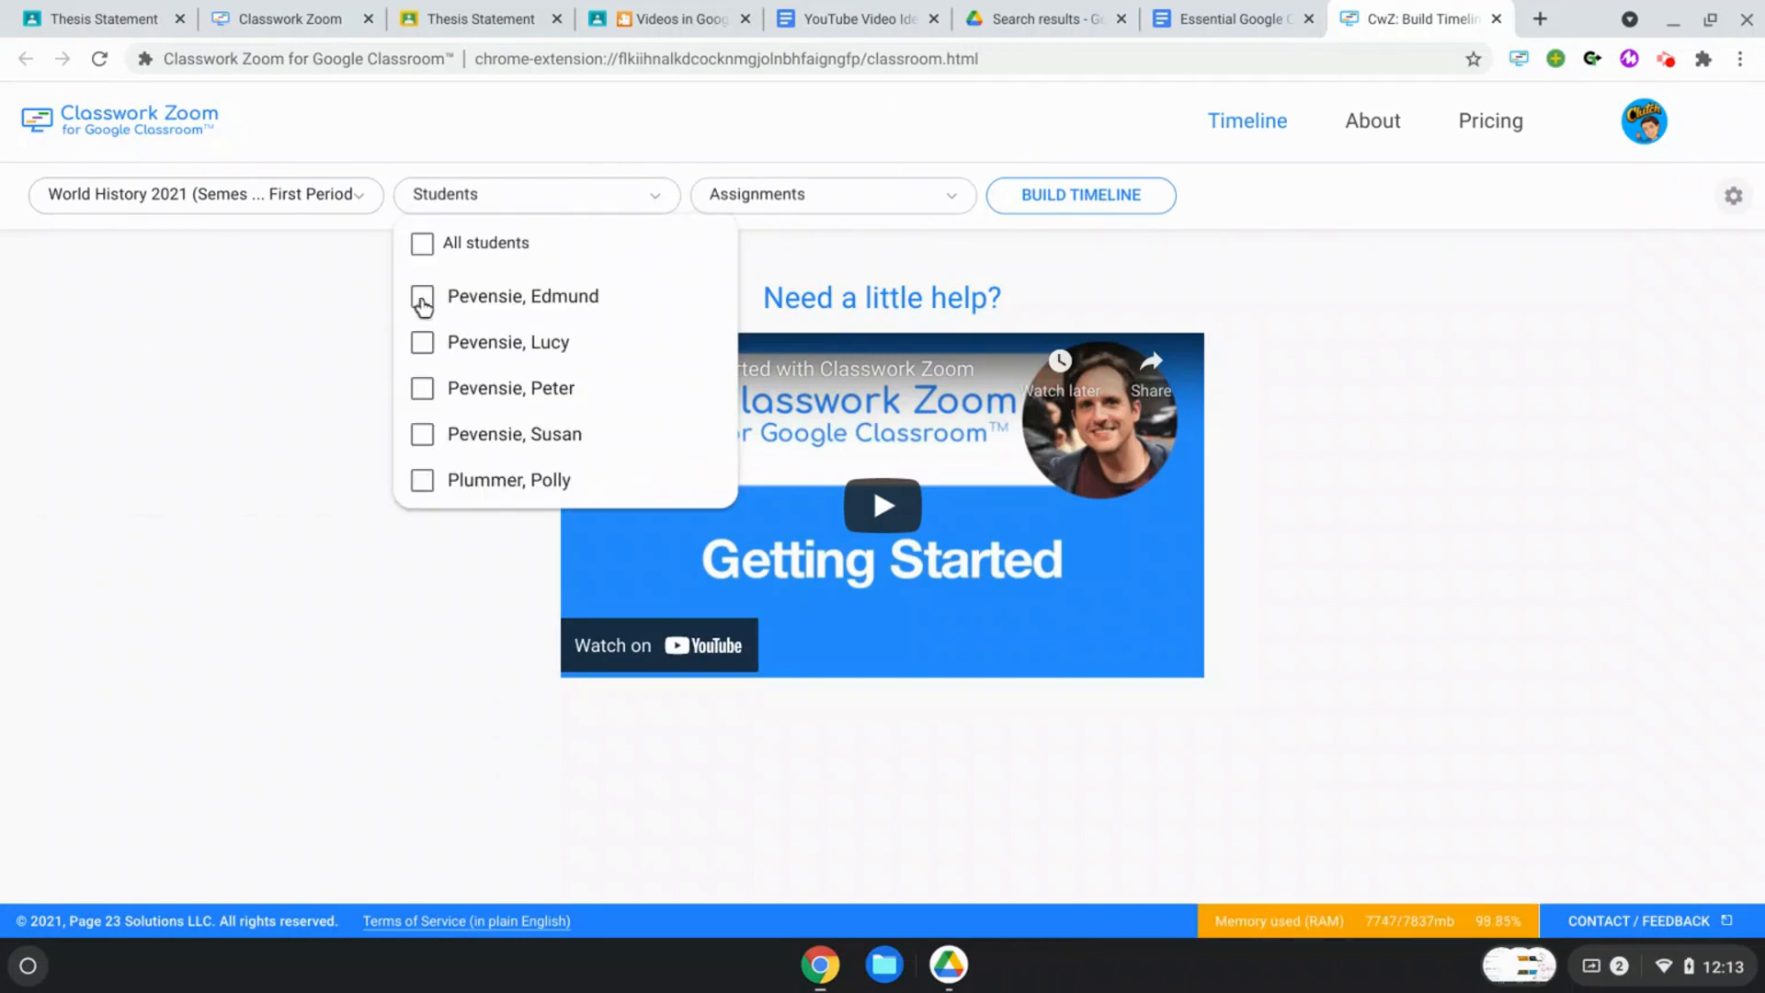
pyautogui.moveTo(422, 364)
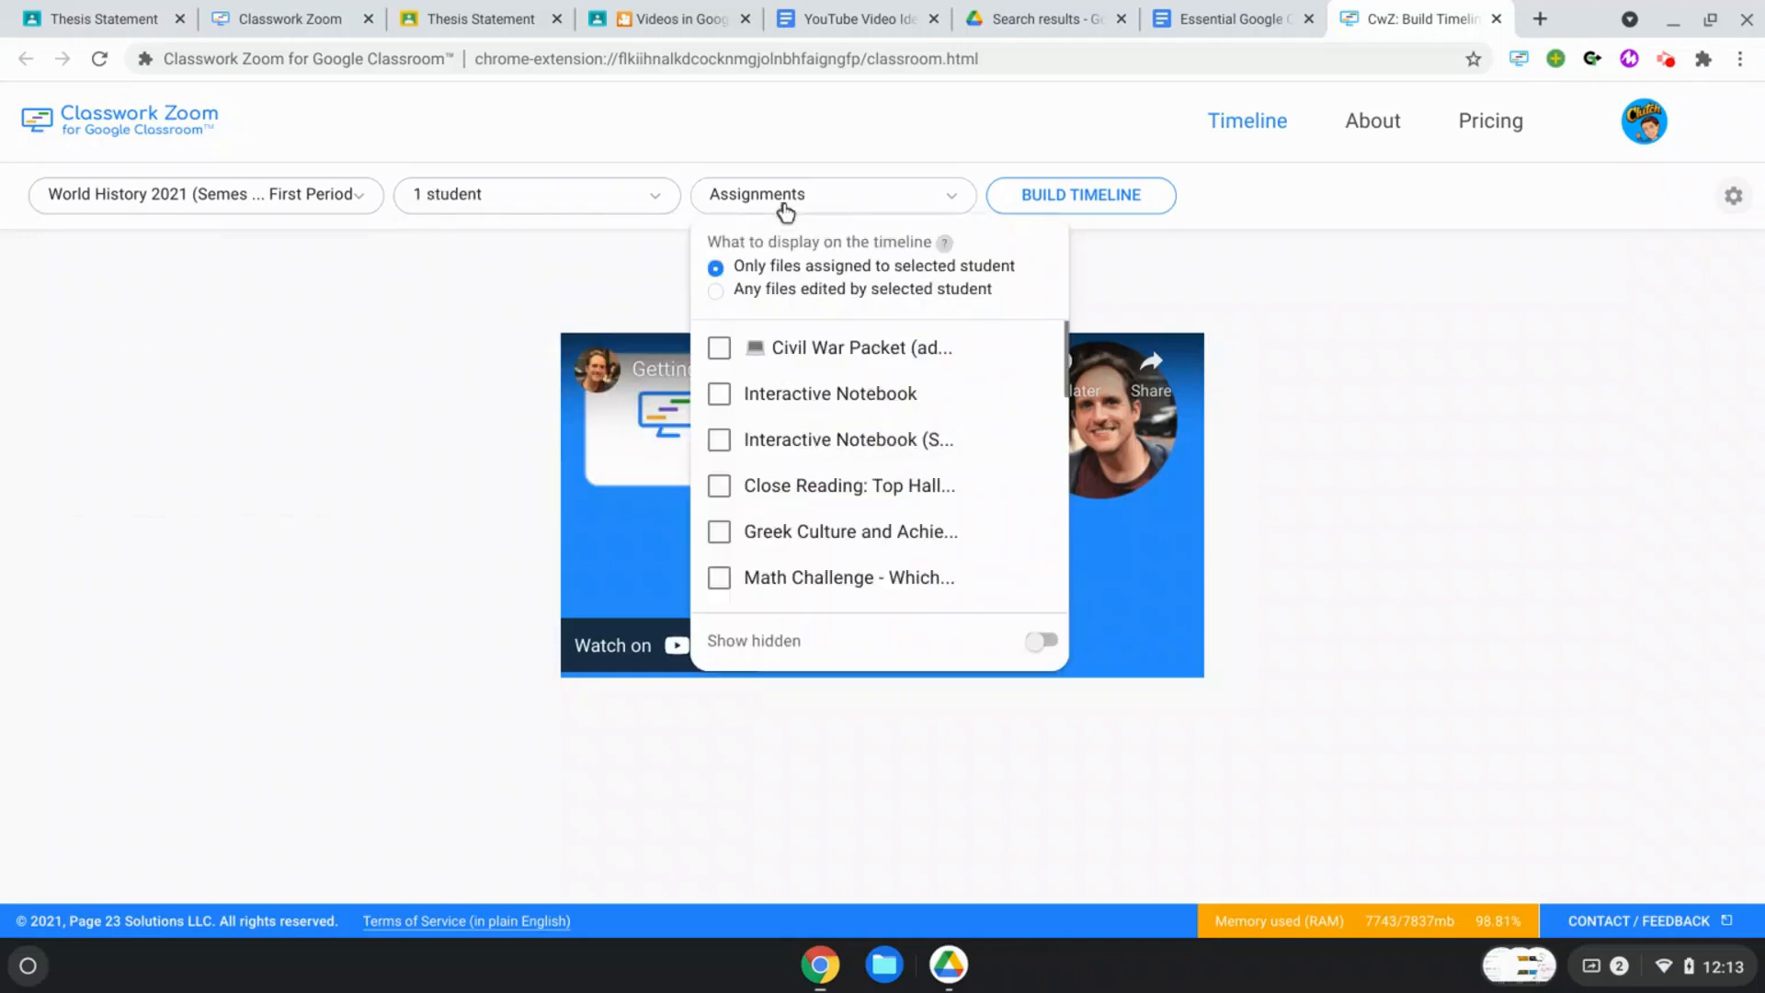
pyautogui.scroll(-3)
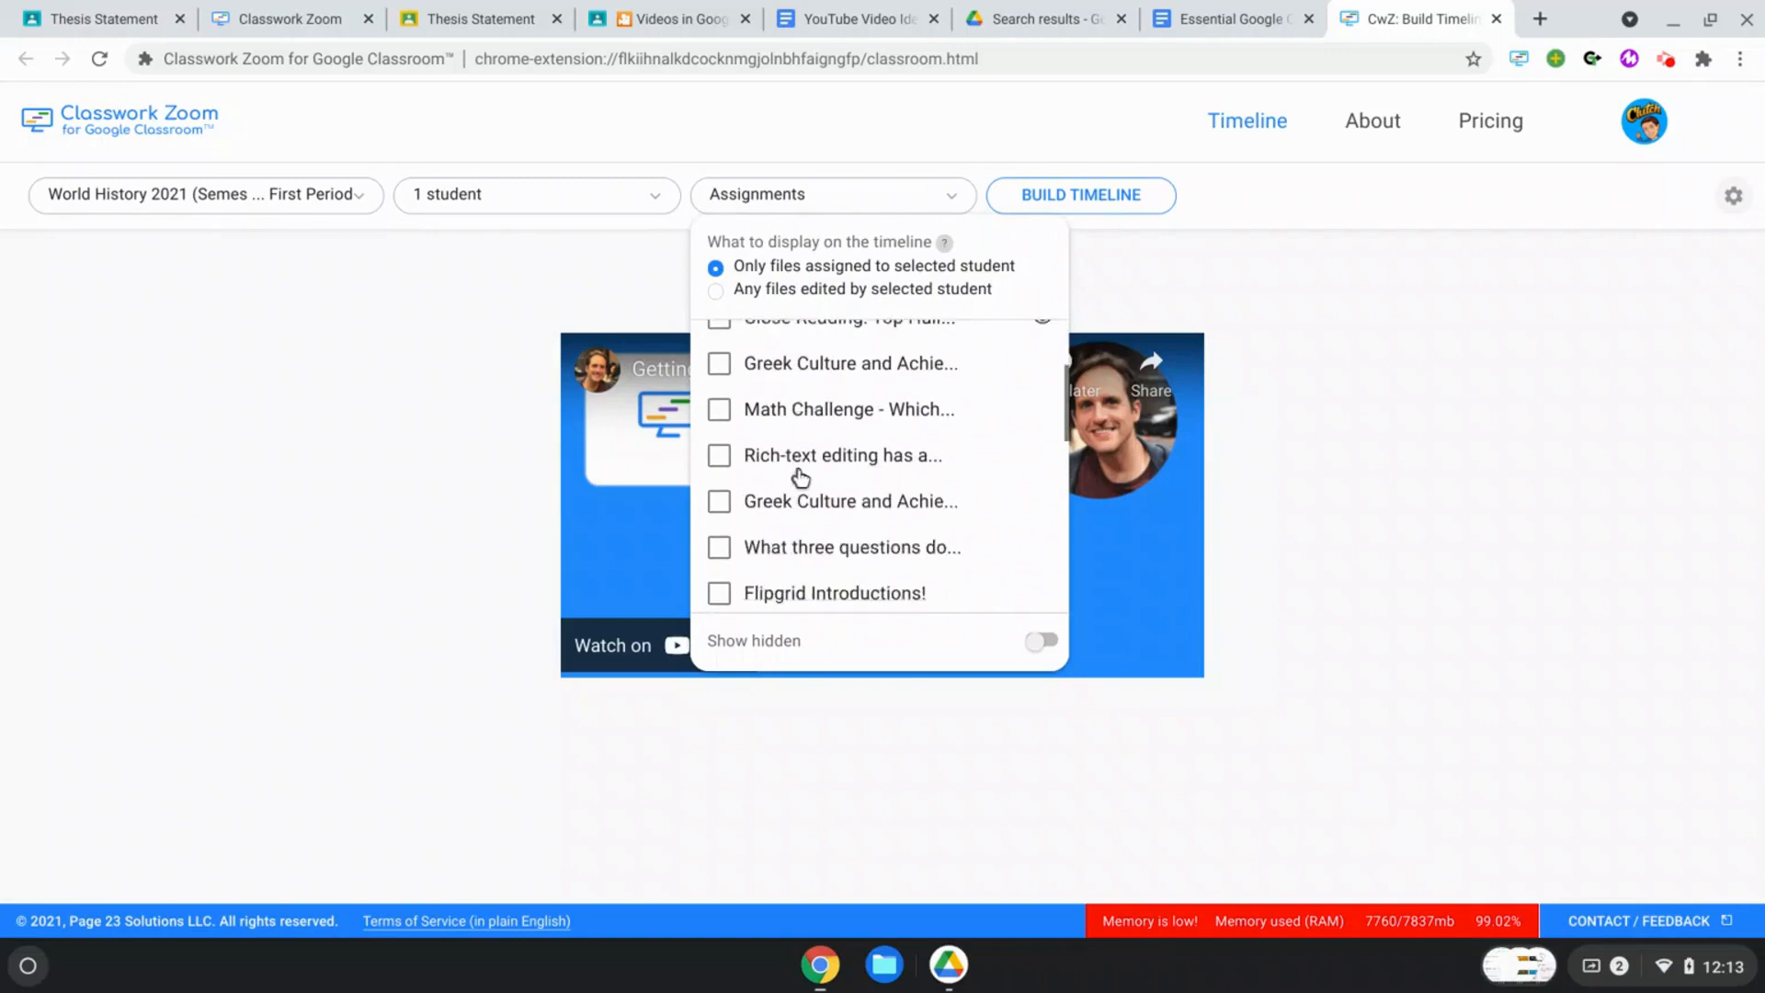
pyautogui.scroll(-3)
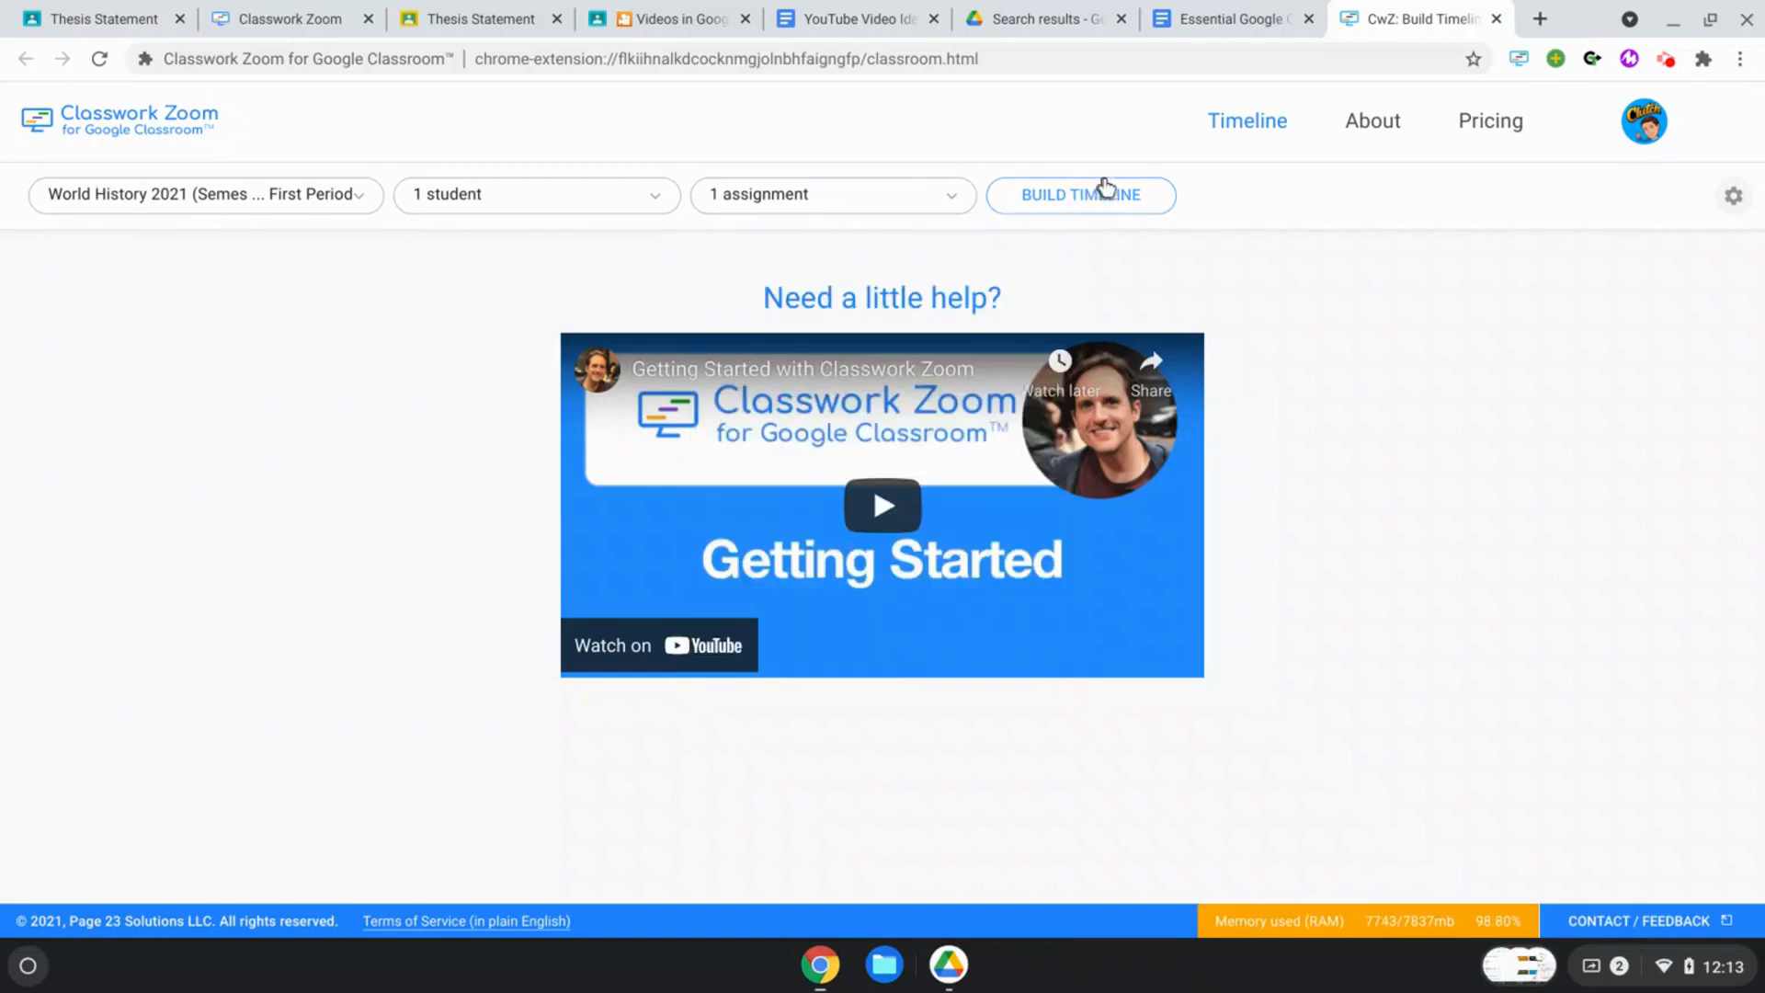
# Step: Build the timeline for the chosen student's Thesis Statement work on May 20, 2021
pyautogui.click(1079, 193)
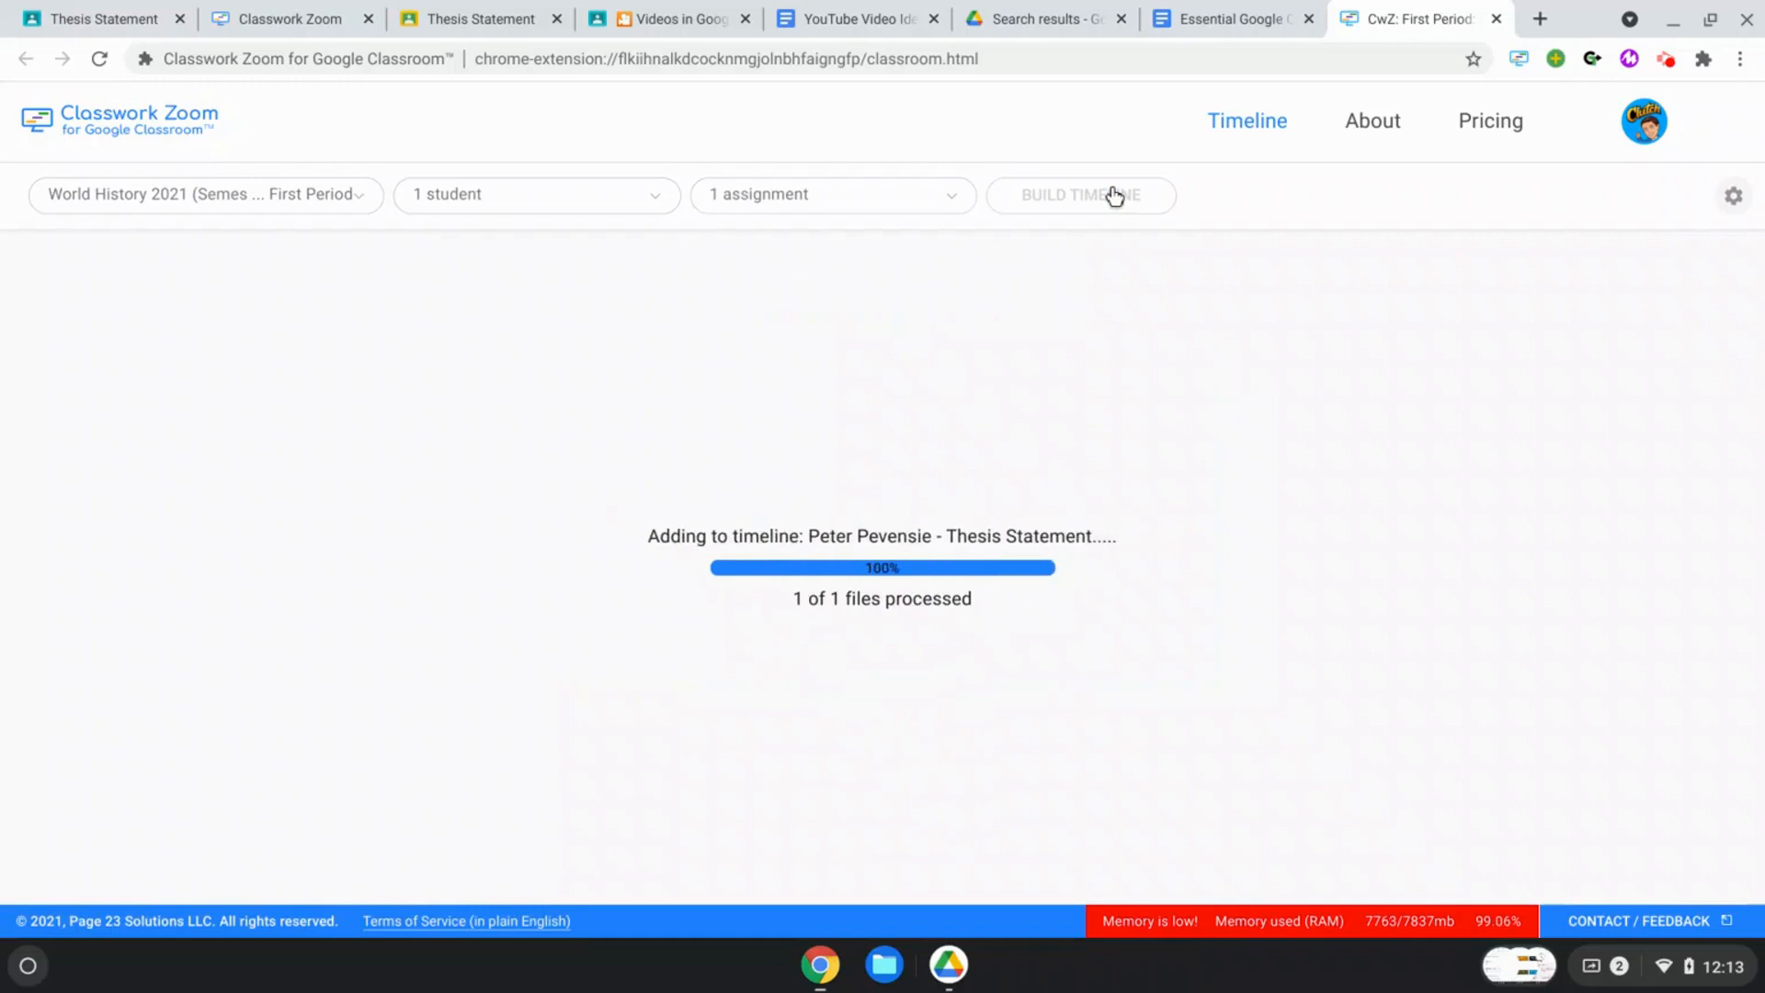
pyautogui.click(1080, 193)
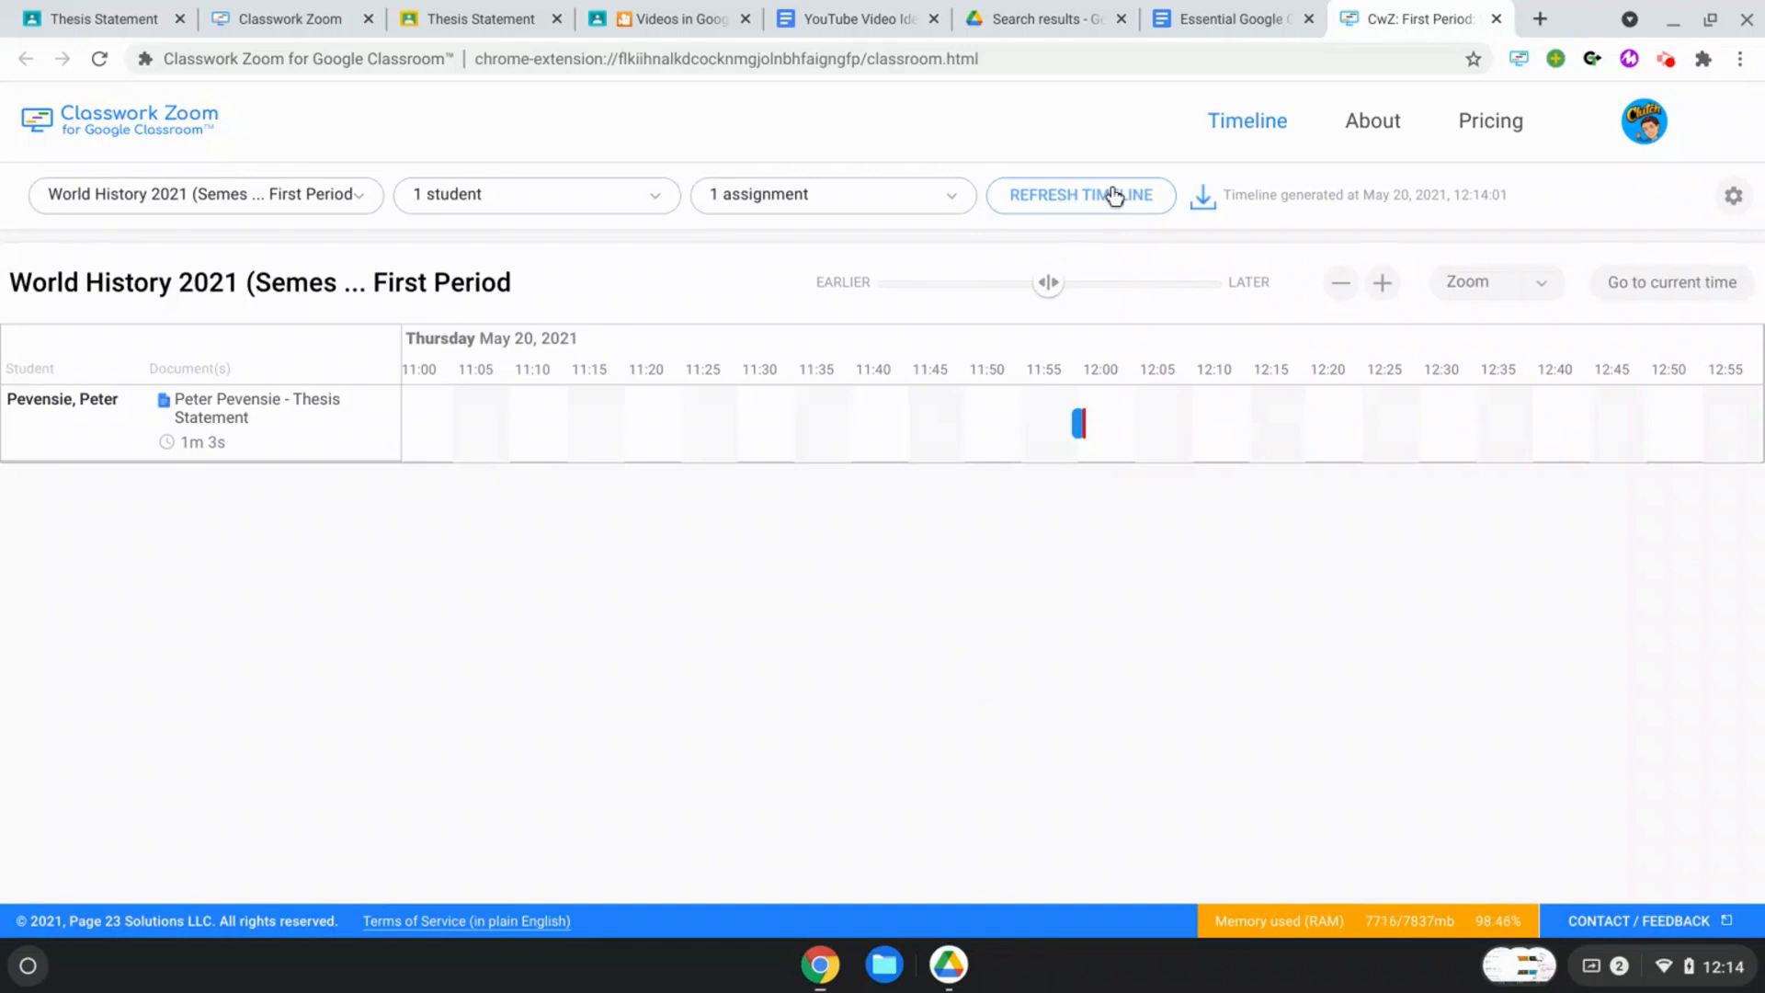
pyautogui.moveTo(1161, 491)
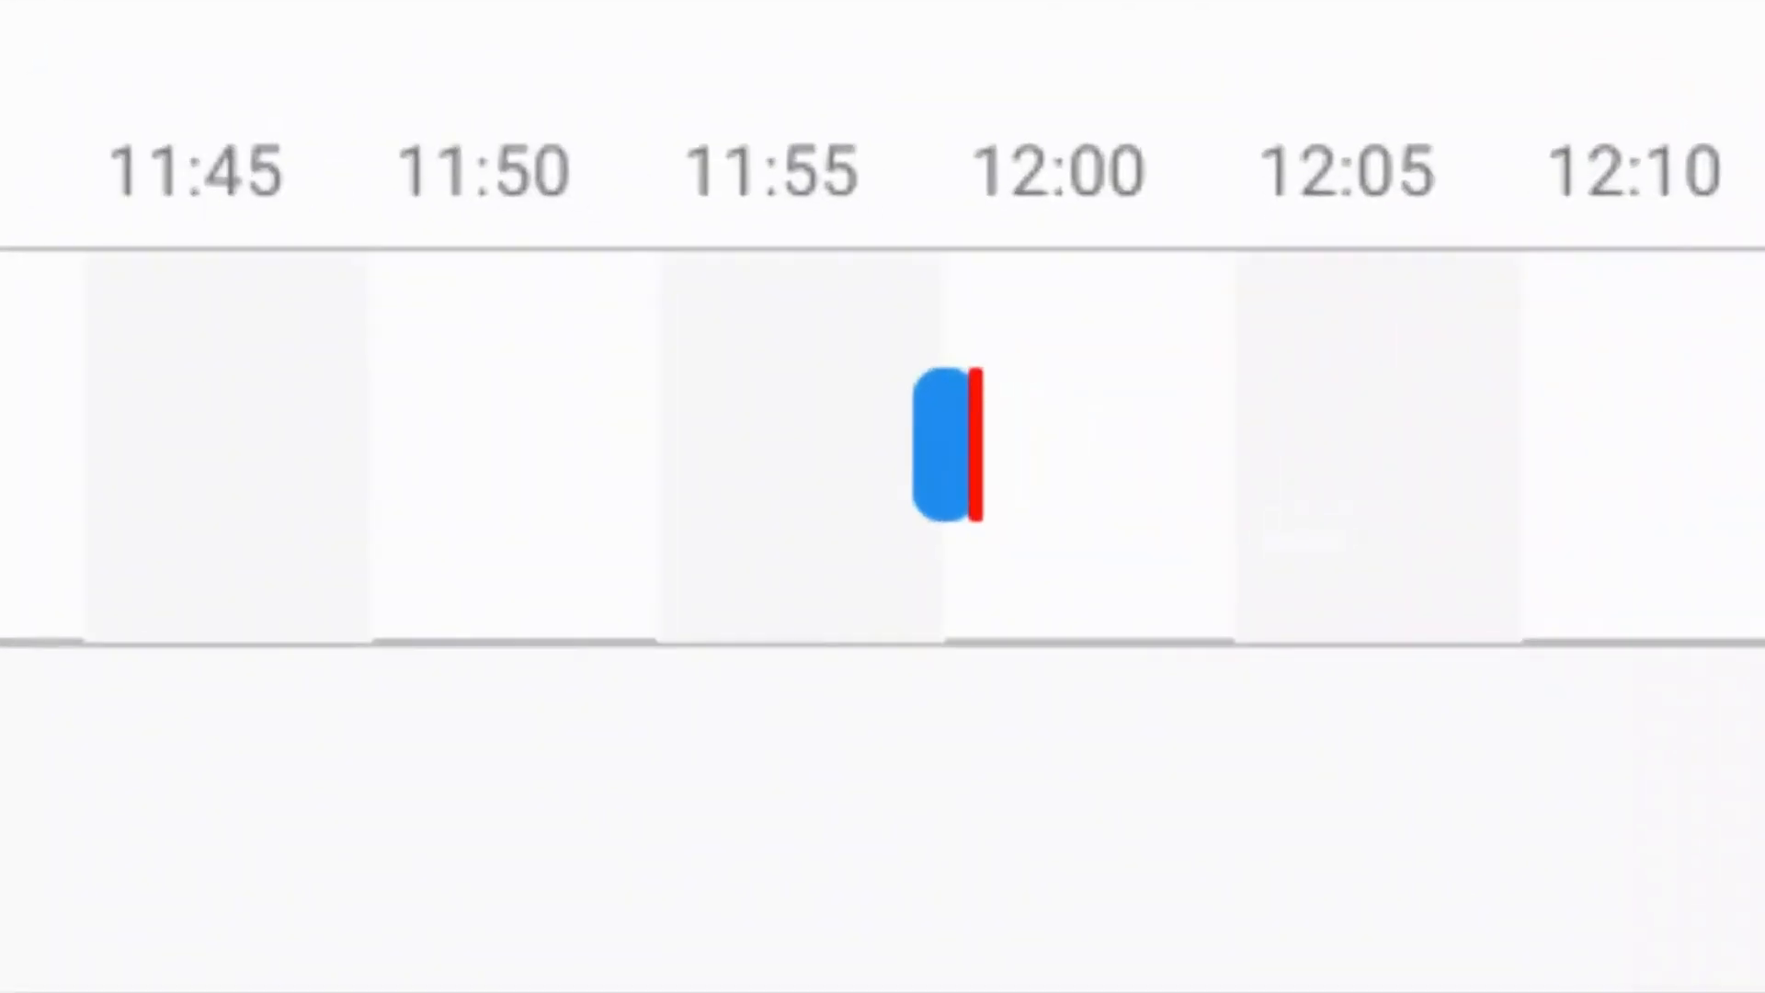
# Step: Zoom the timeline to a seconds scale showing the 1m 3s work block and paste mark
pyautogui.click(1340, 284)
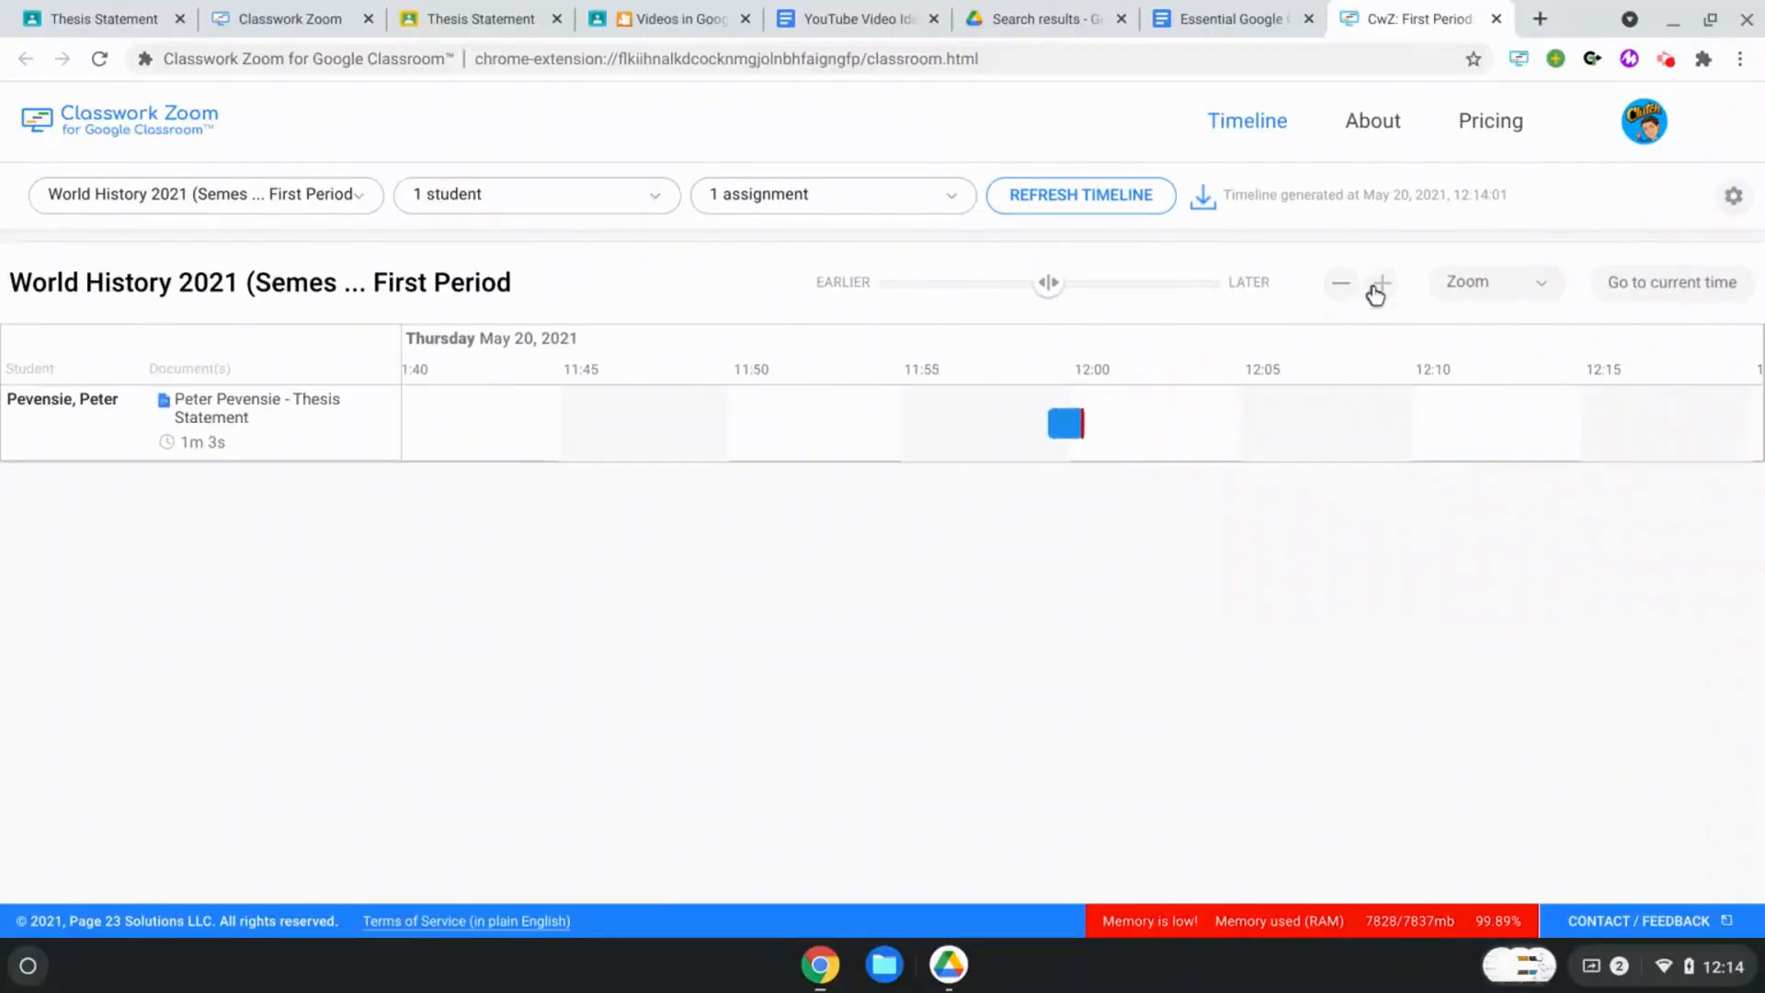
pyautogui.click(1380, 283)
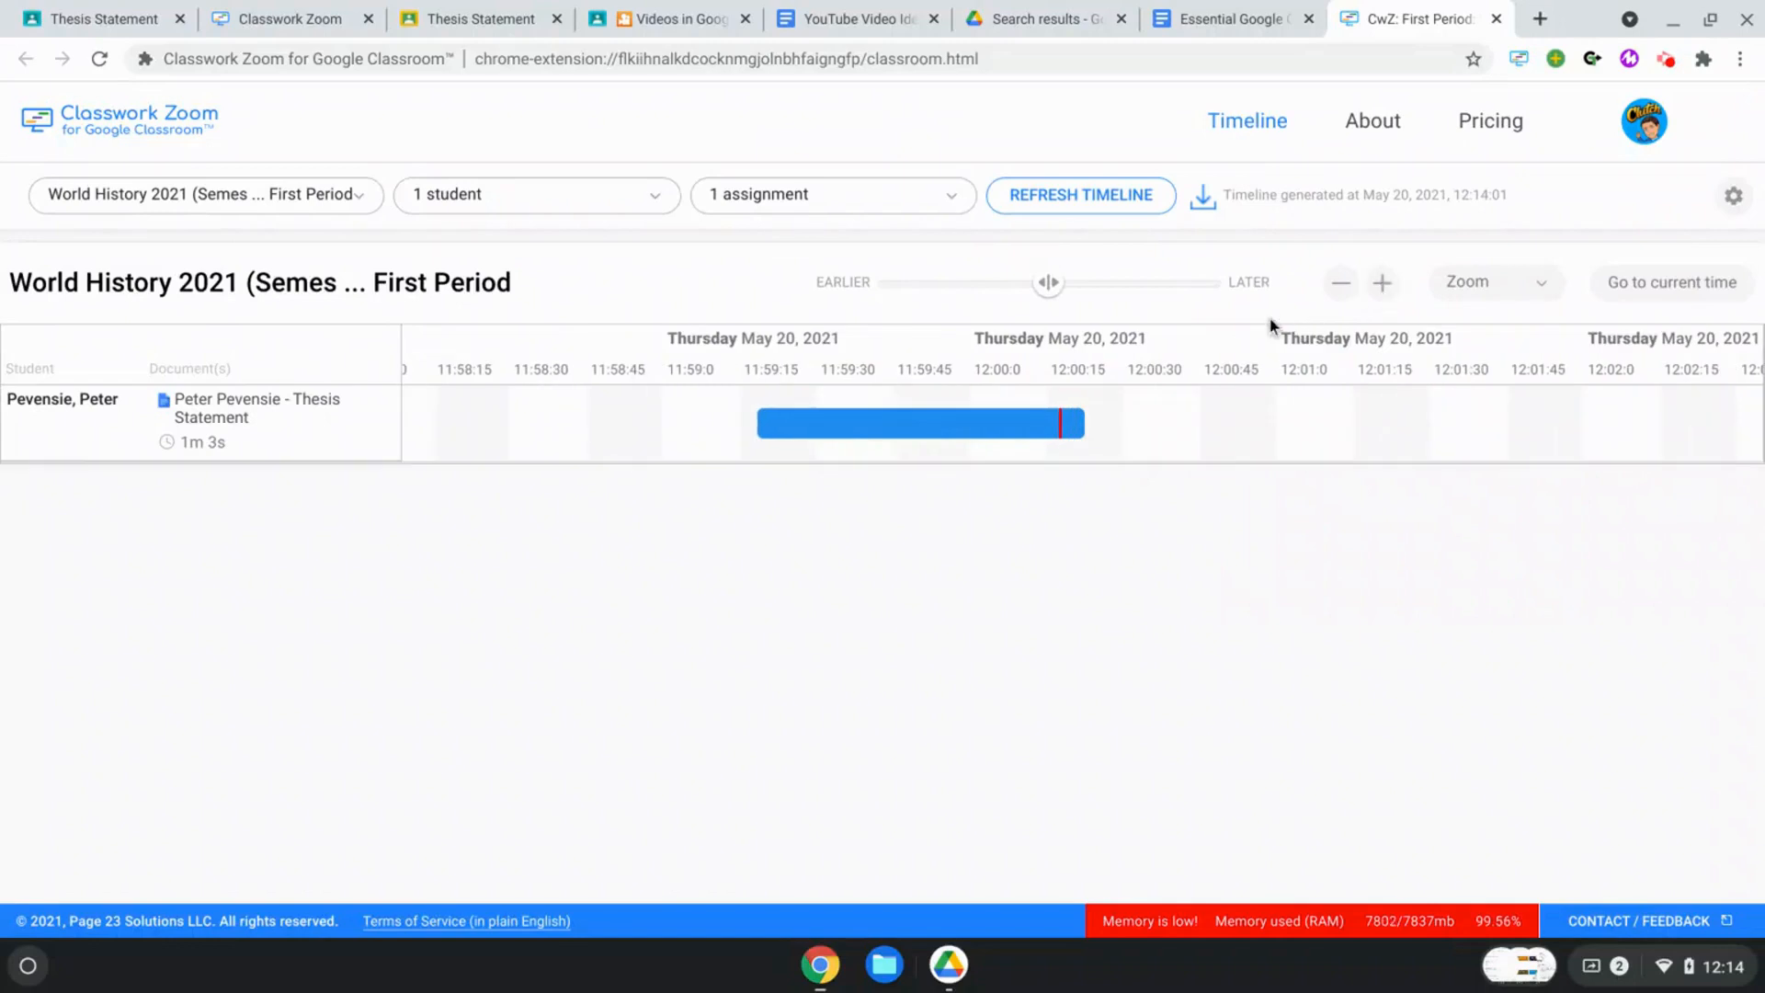
pyautogui.moveTo(771, 358)
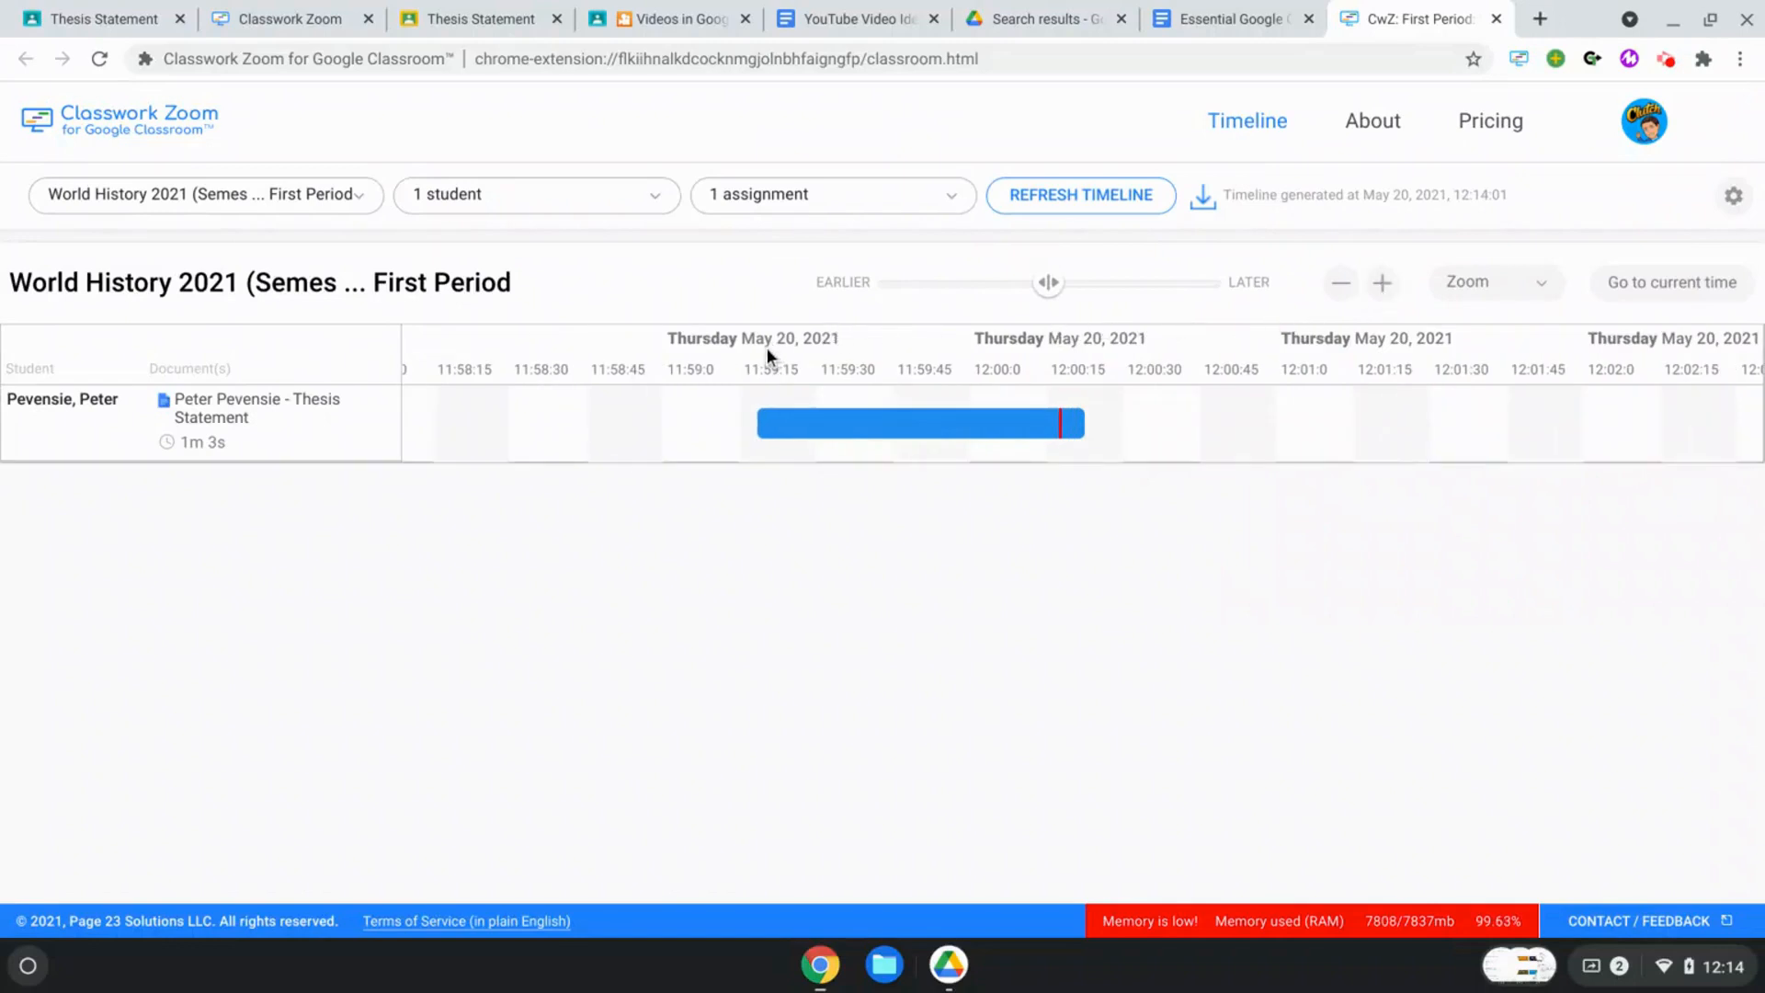
pyautogui.moveTo(769, 430)
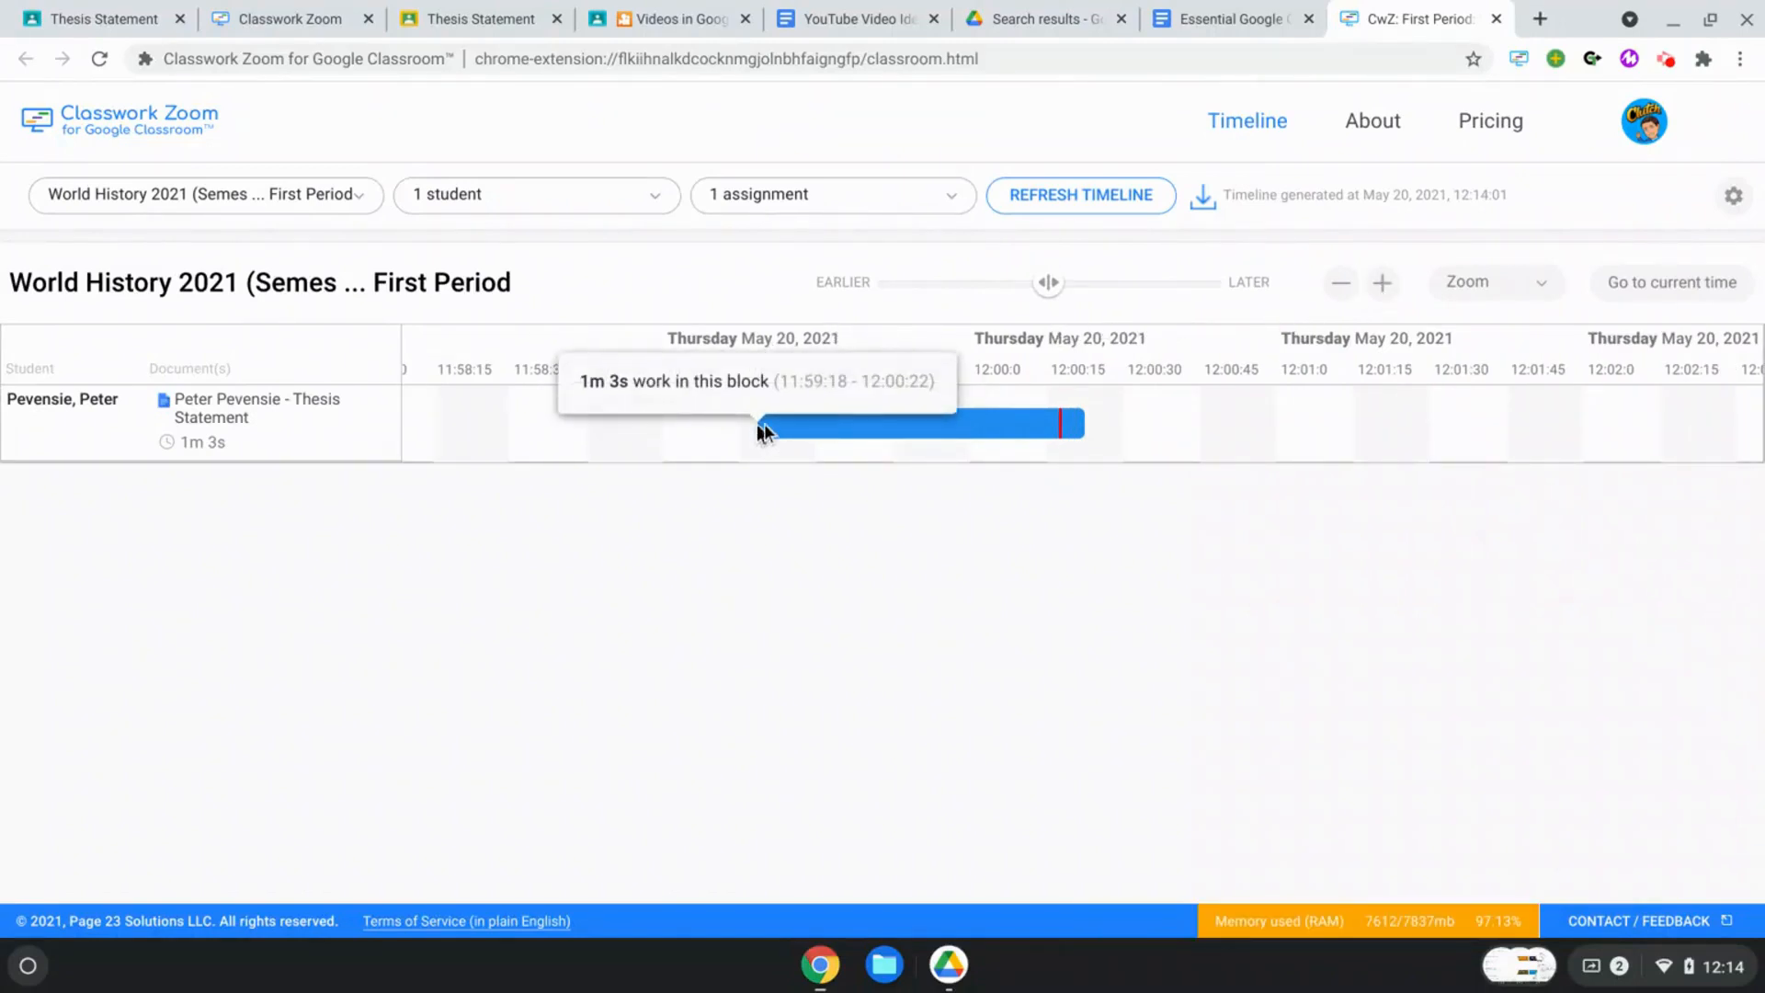
pyautogui.moveTo(1055, 431)
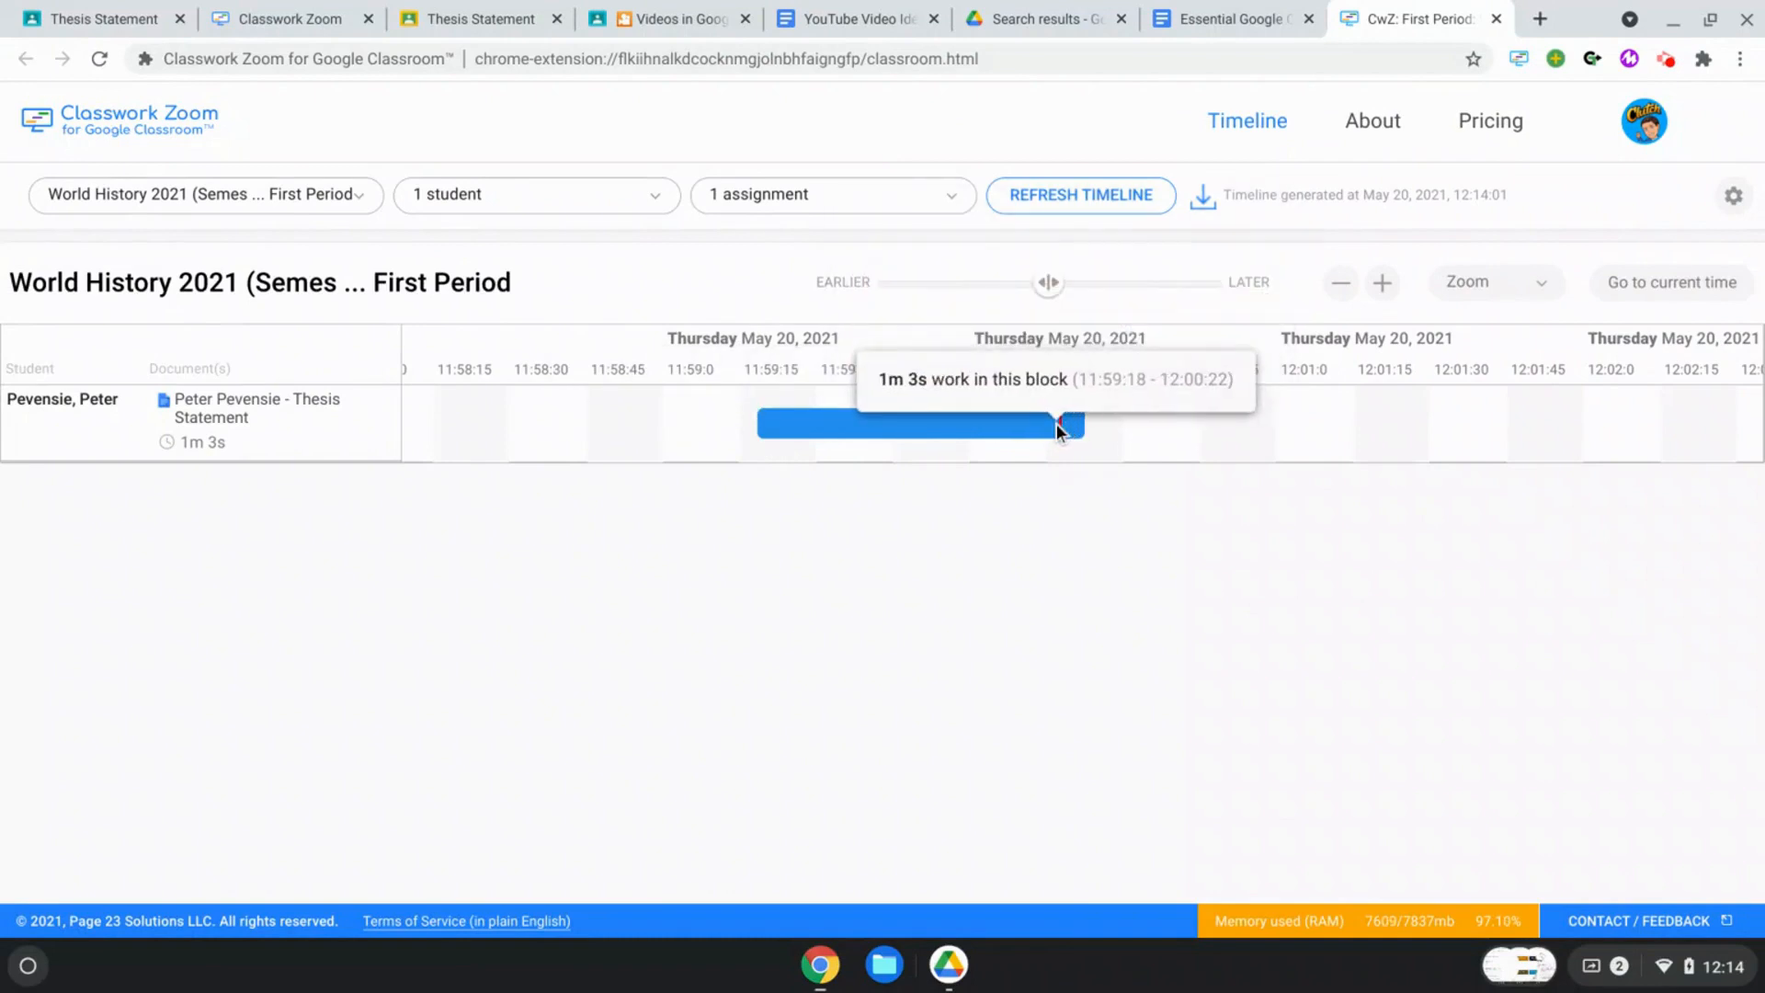